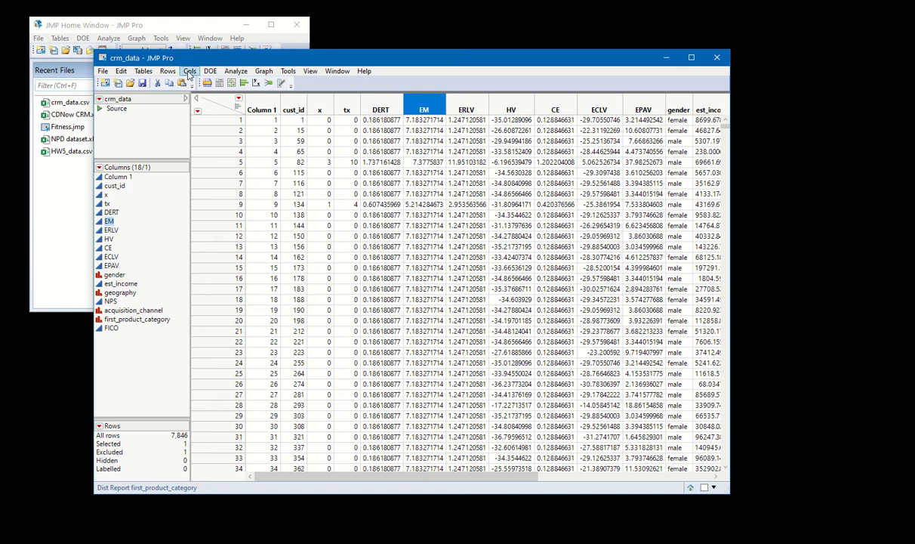
Open the Columns Viewer from the Cols menu with all 18 crm_data columns selected
click(190, 70)
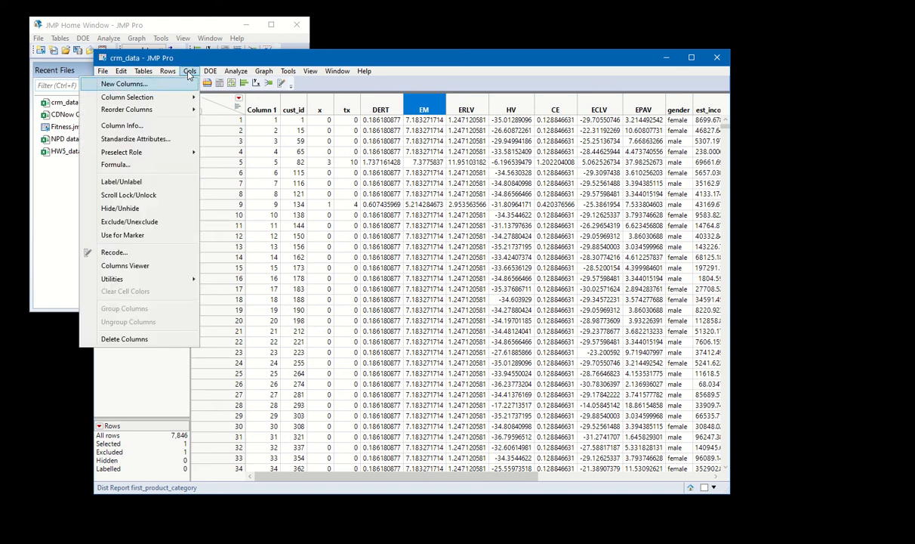
mouse_move(124, 265)
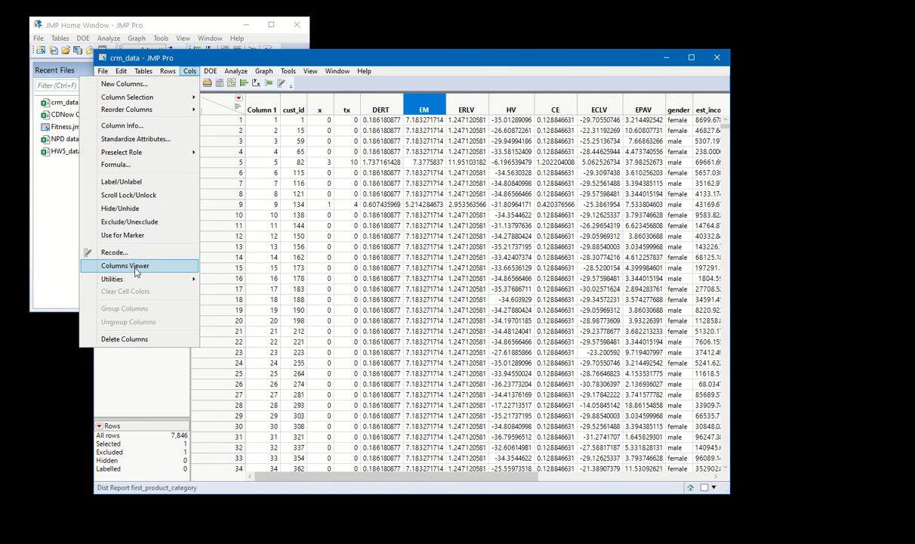
click(125, 265)
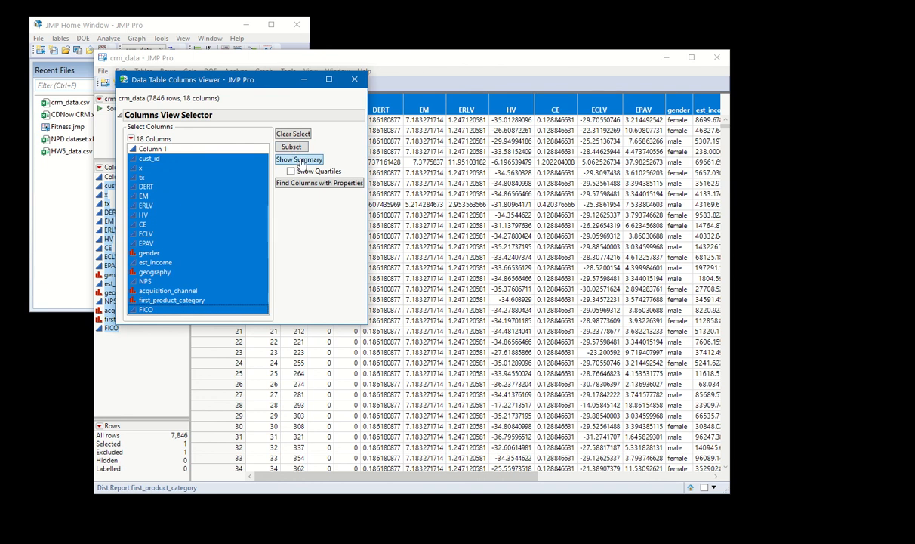
Show summary statistics, check DERT and NPS (222 missing), then close the viewer
click(299, 160)
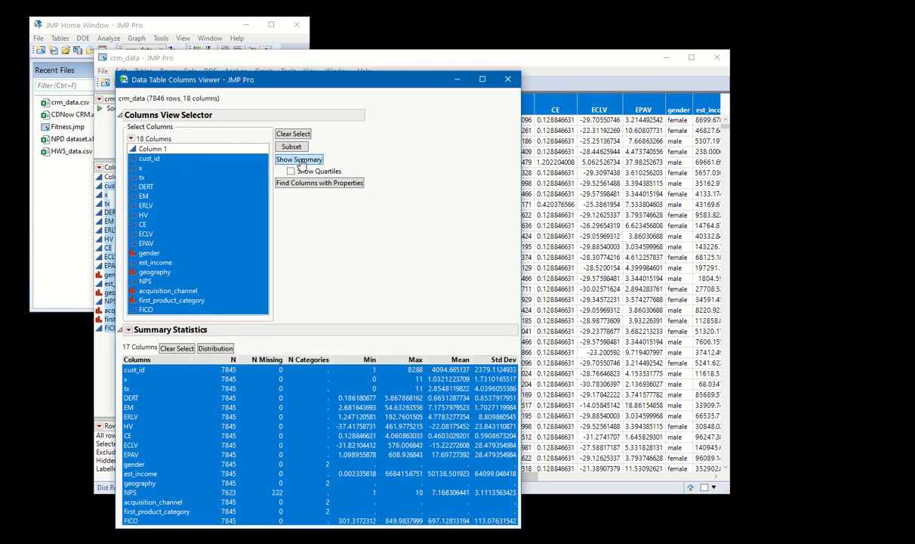
click(146, 186)
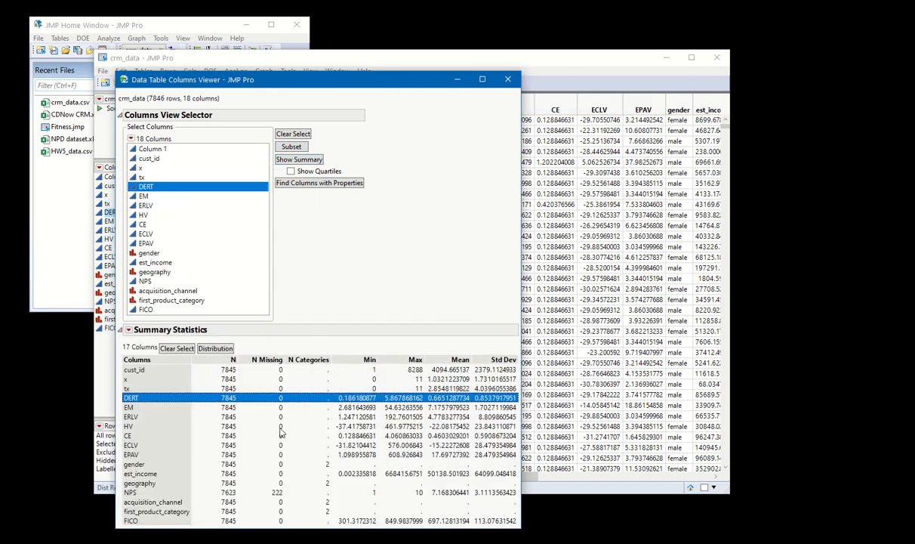
click(145, 281)
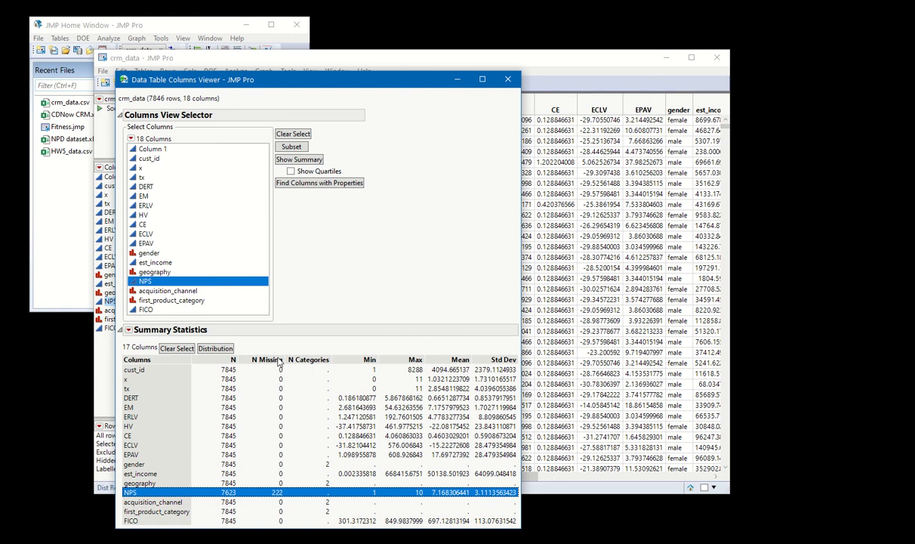
mouse_move(276, 371)
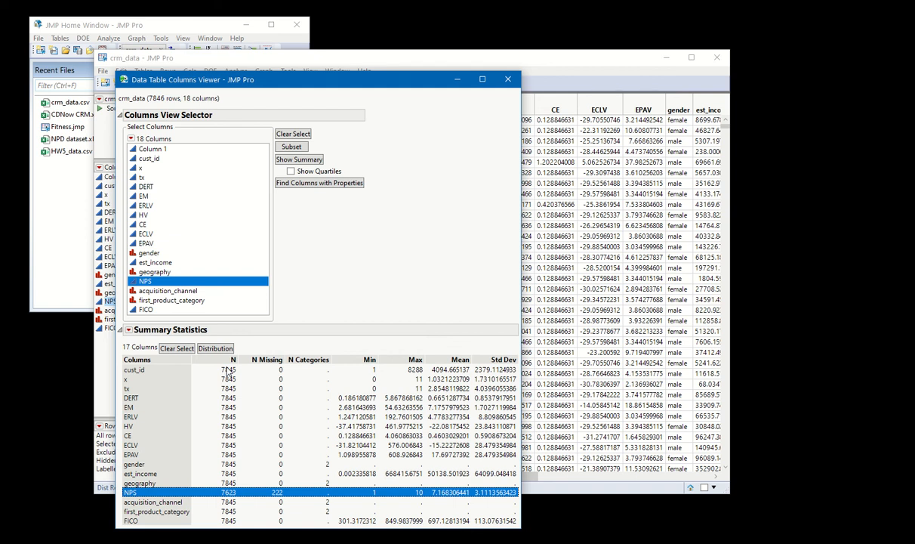
mouse_move(255, 363)
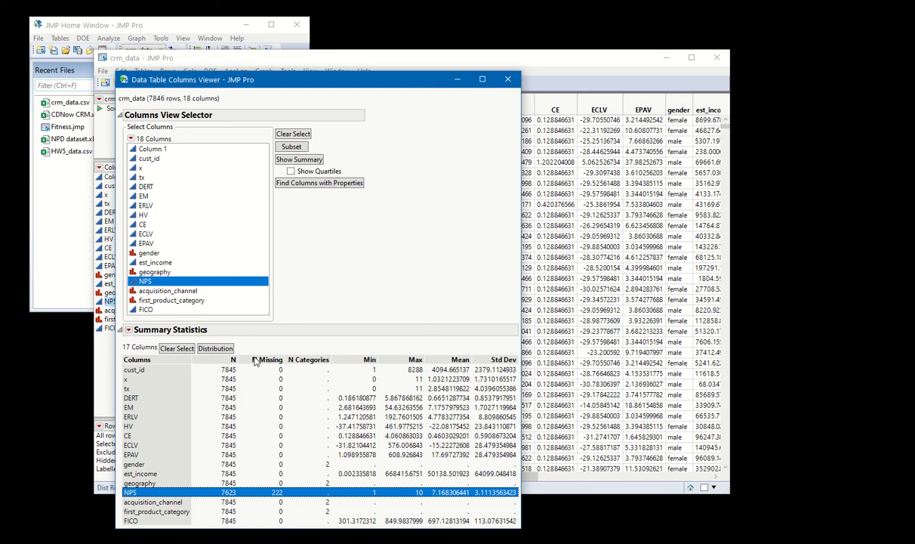
mouse_move(257, 442)
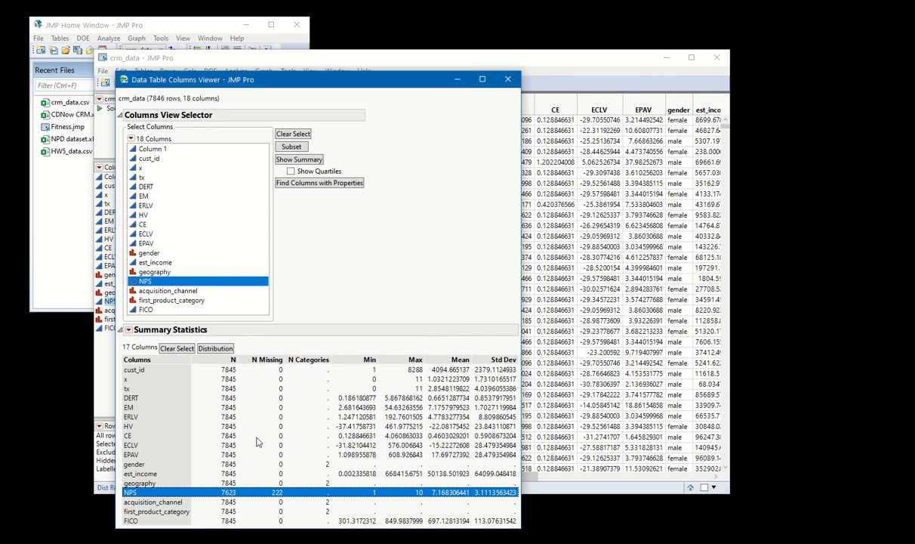
click(507, 79)
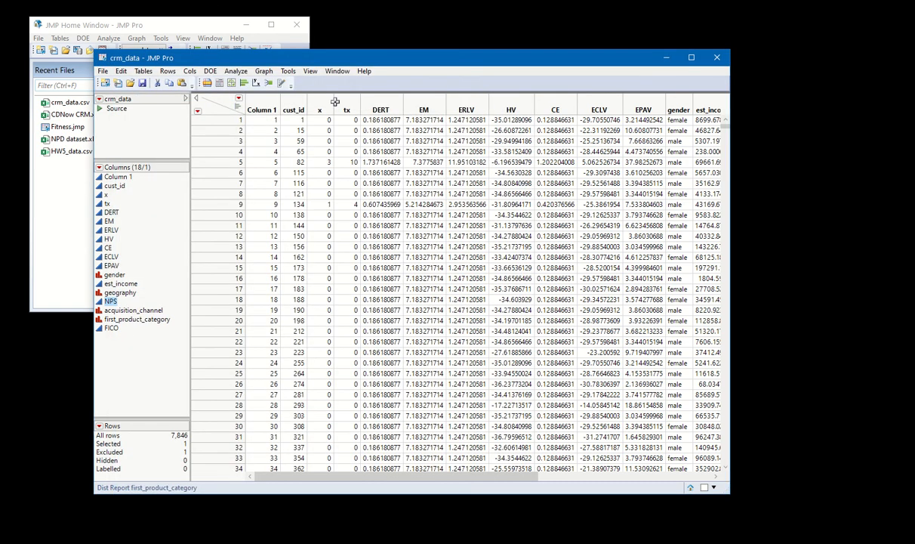
Open Fit Model with EPAV as response and add gender through FICO as effects
click(235, 71)
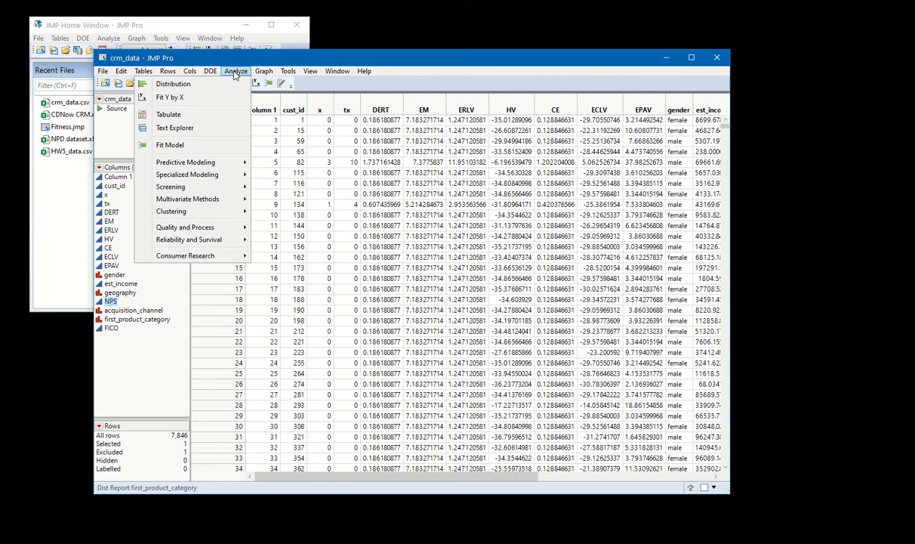
click(169, 144)
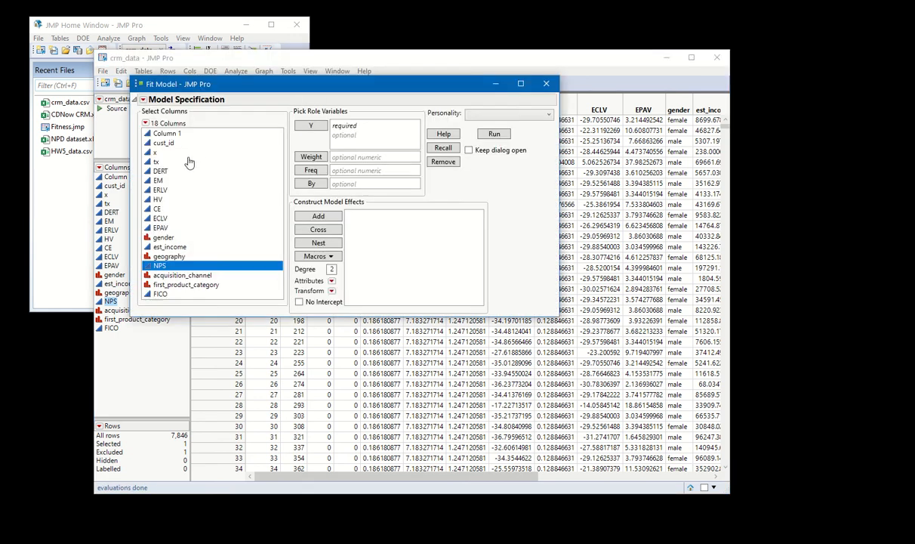
mouse_move(169, 233)
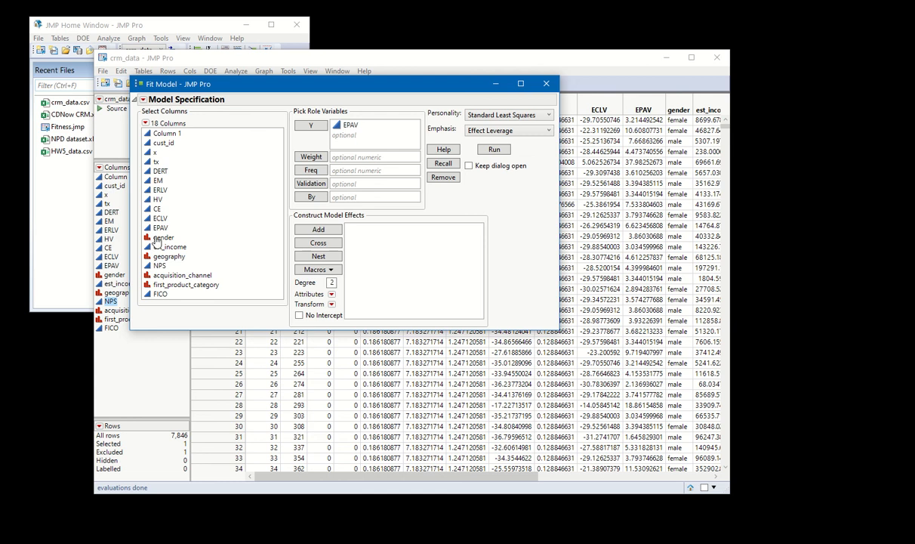
click(163, 237)
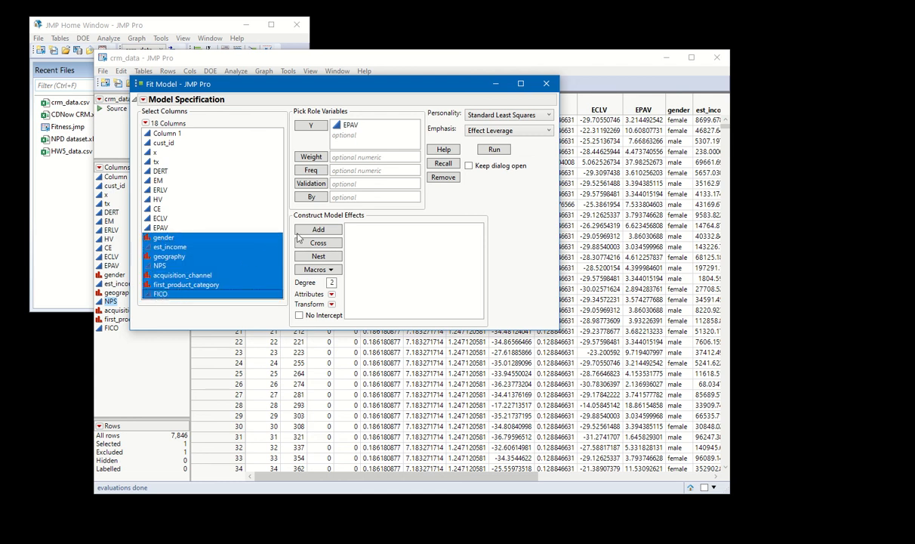
click(318, 229)
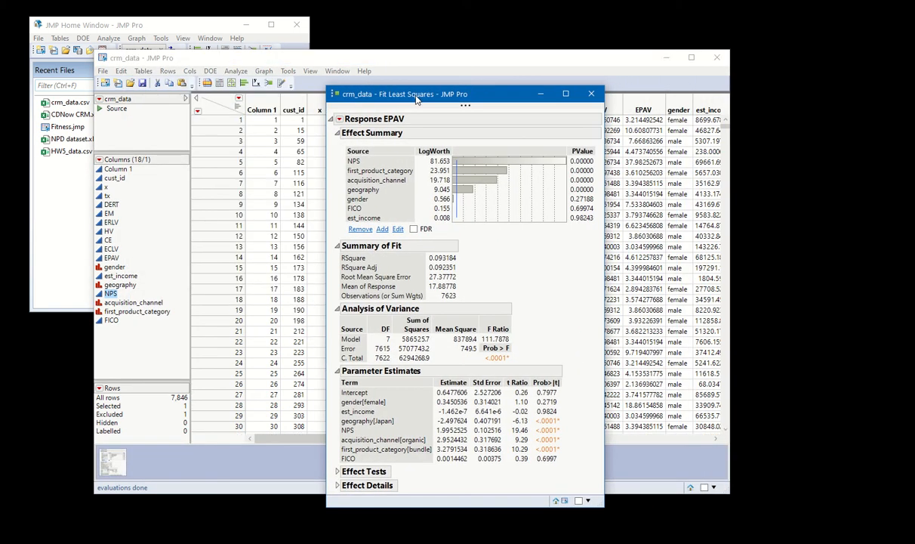
Move the 7623-observation fit report aside and scroll crm_data to its last row, 7846
drag(415, 94, 355, 94)
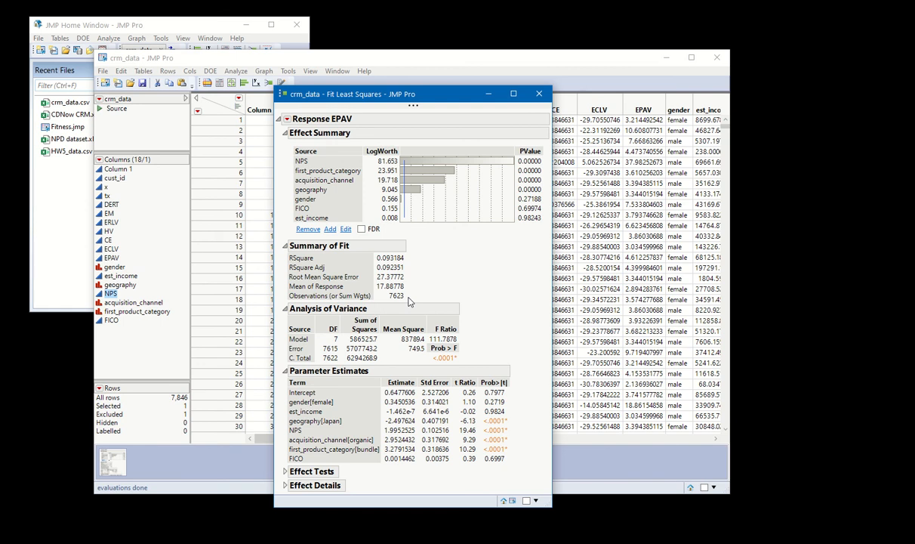
mouse_move(464, 281)
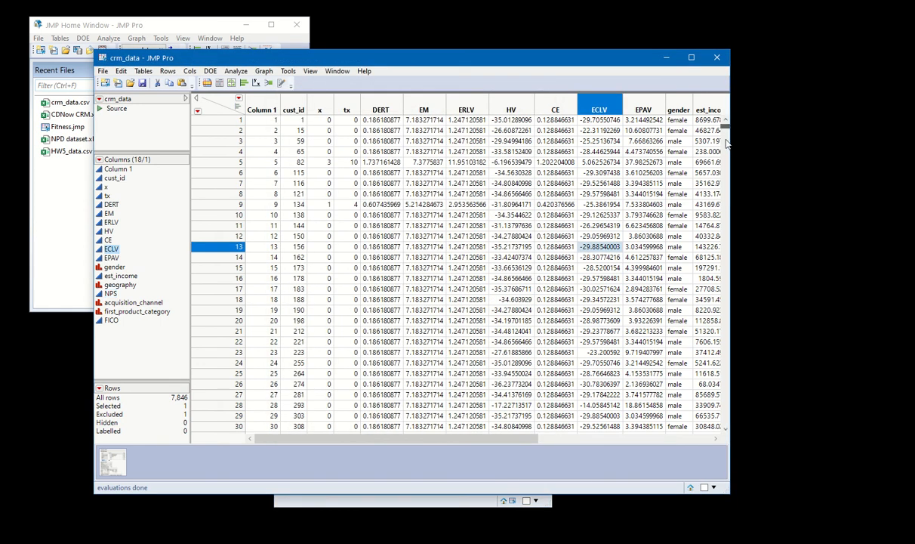
scroll(down, 3)
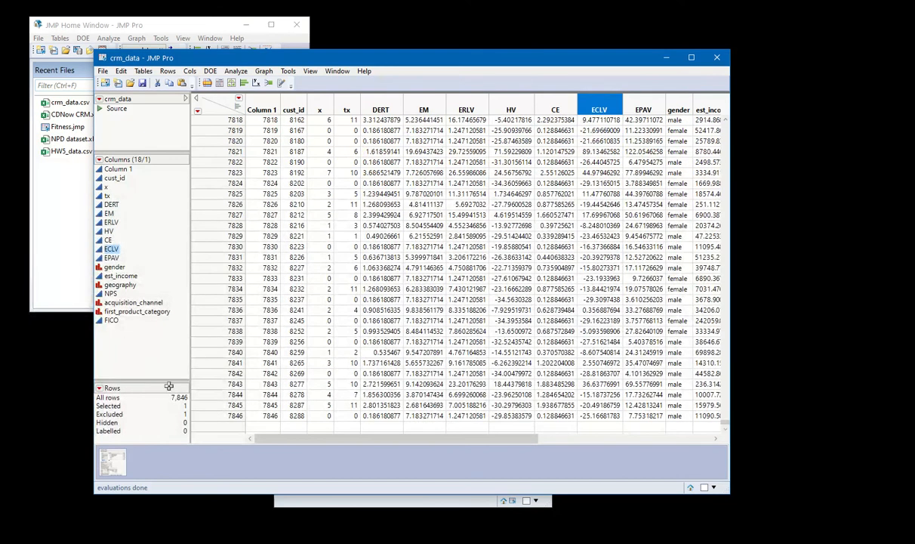